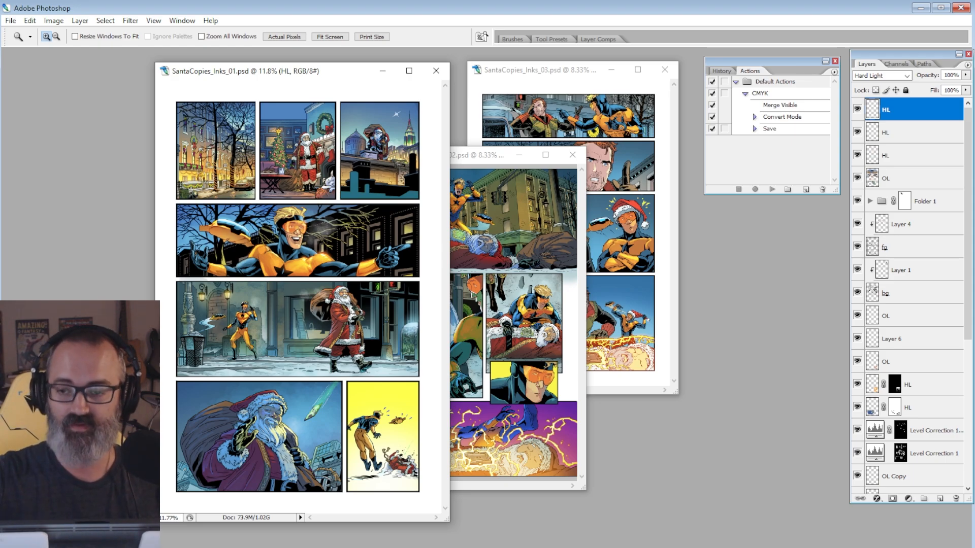
mouse_move(806, 189)
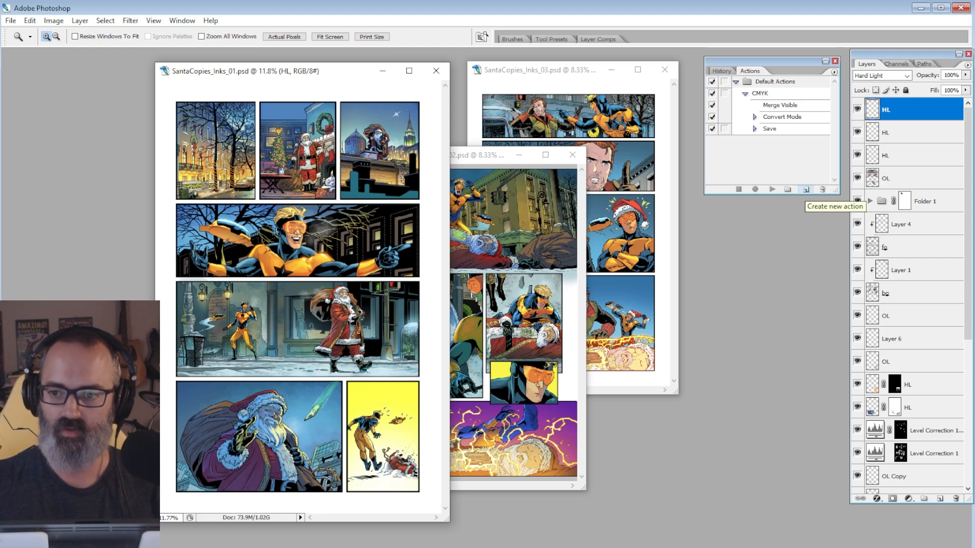
Create a new action named 'CMYK Maker' in Default Actions and begin recording
click(806, 189)
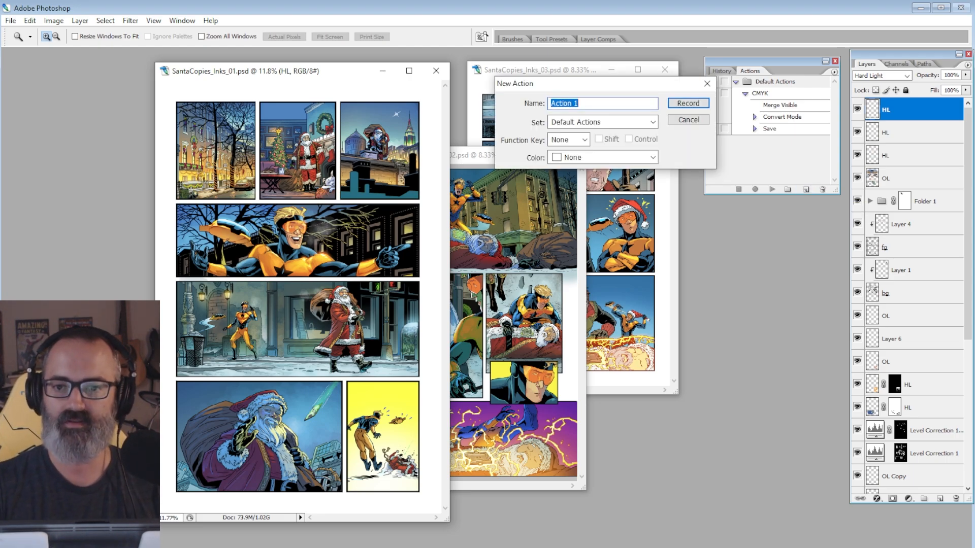
text(CMYK)
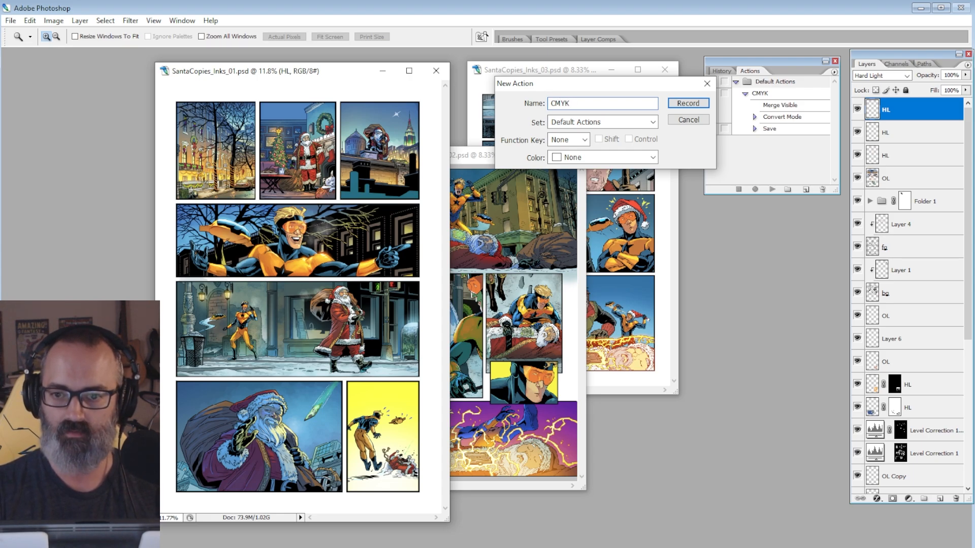
text(Maker)
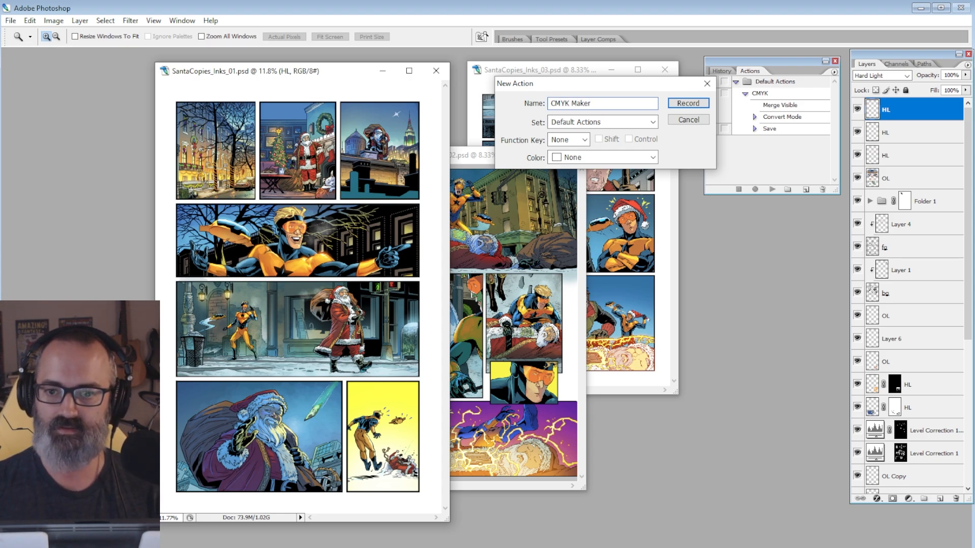
click(687, 103)
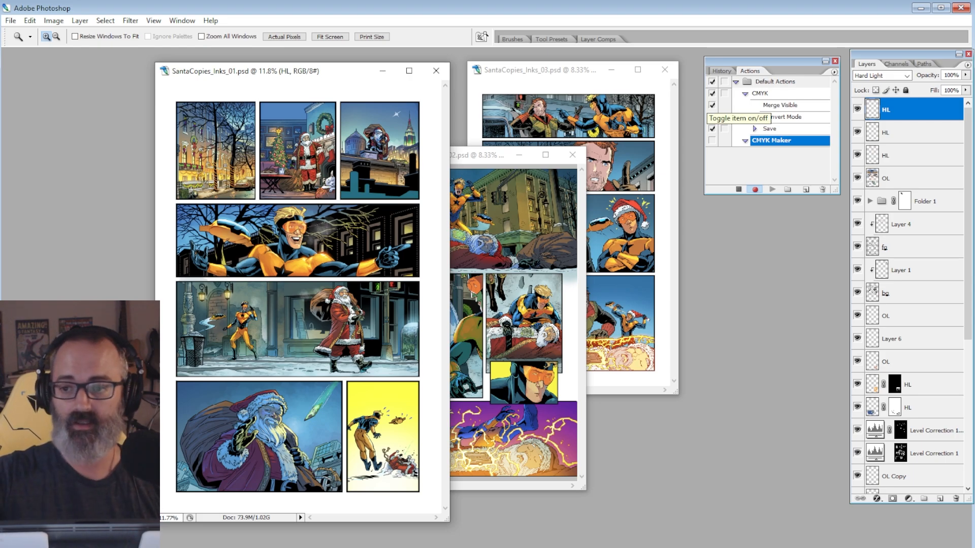
Flatten the comic page into a single background layer while recording
click(713, 116)
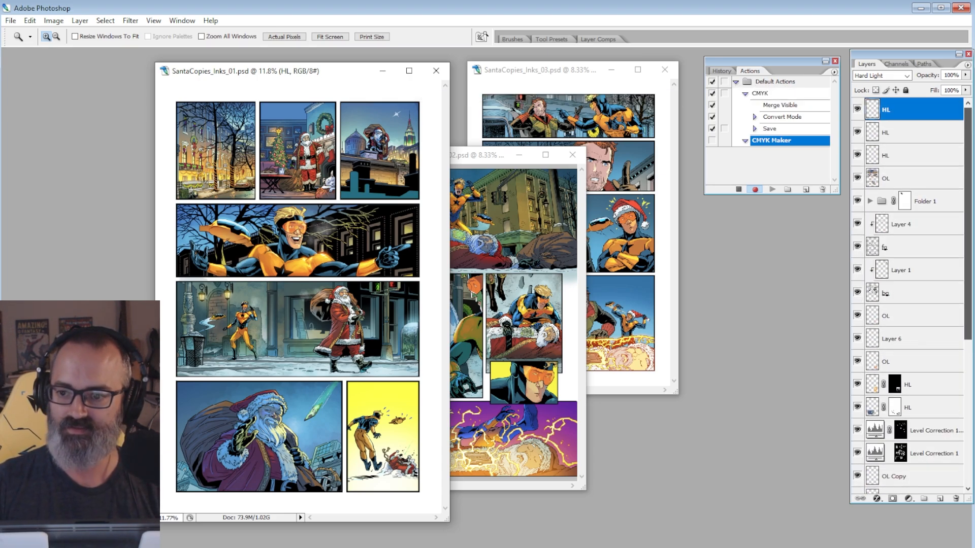
click(79, 21)
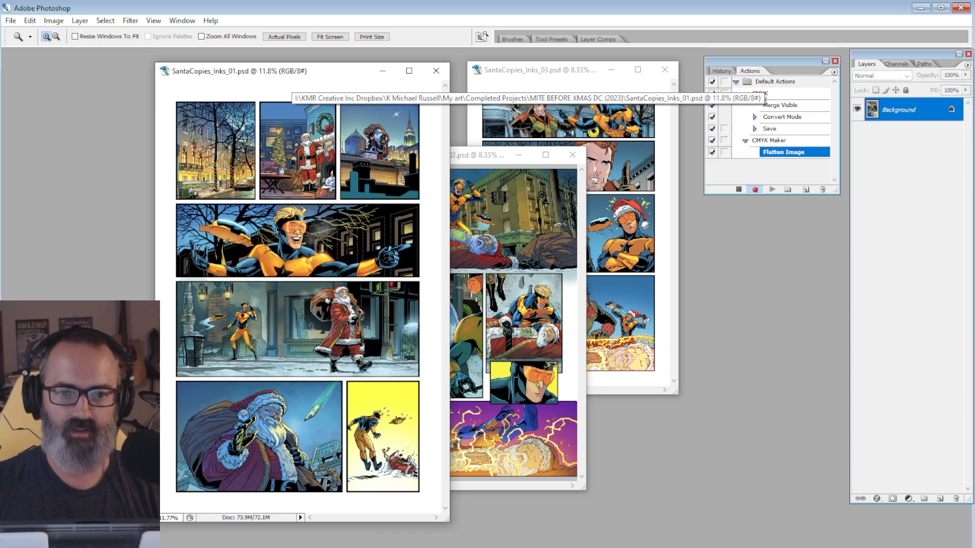
Convert the flattened page to CMYK Color mode as the action's second step
click(53, 20)
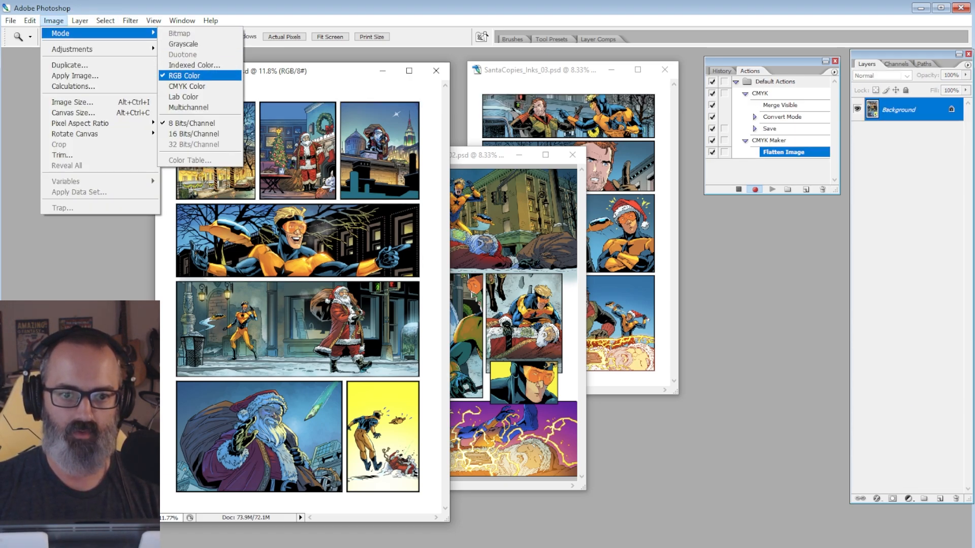
click(186, 86)
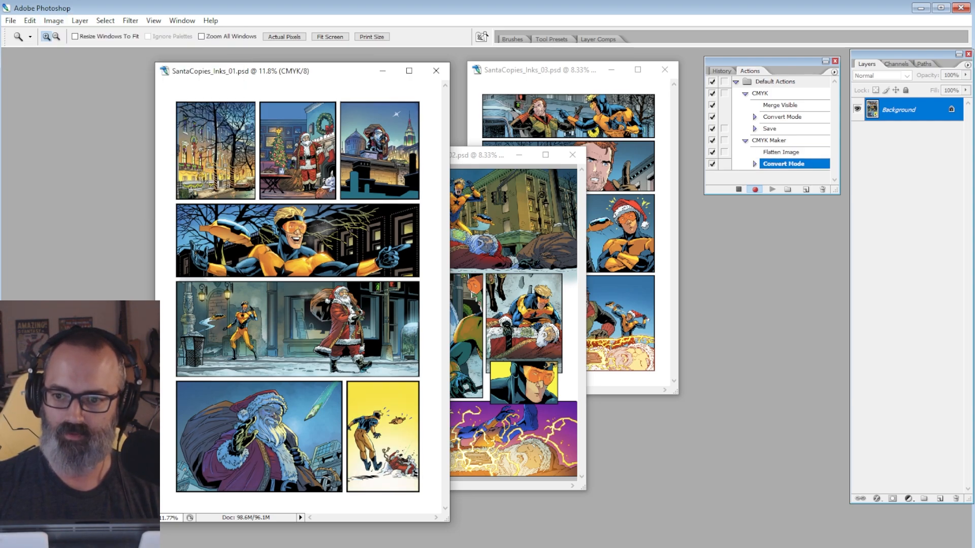
click(10, 20)
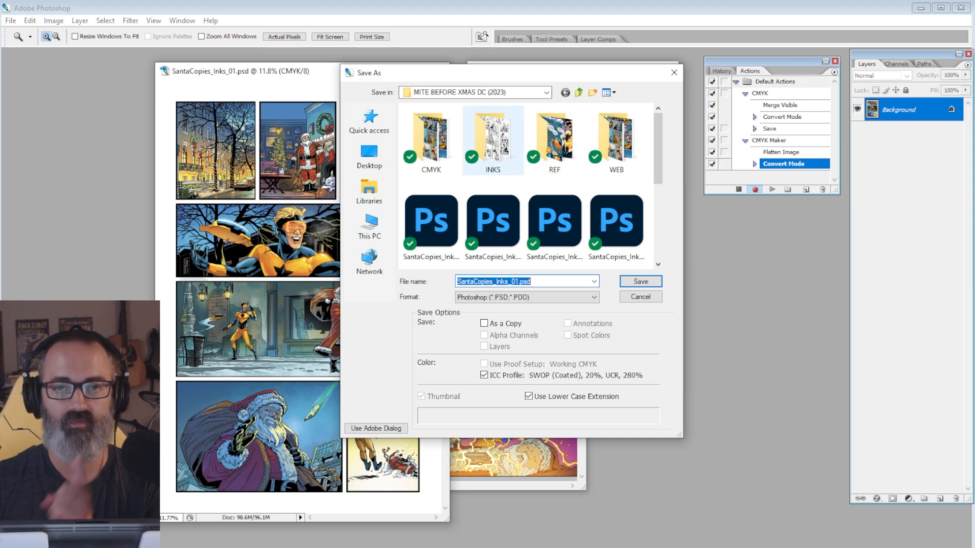
mouse_move(492, 130)
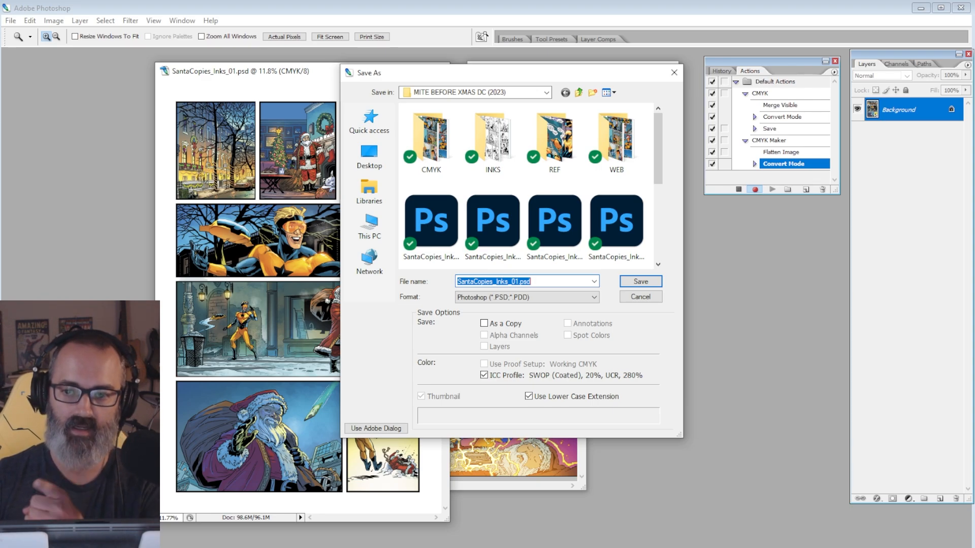
mouse_move(492, 136)
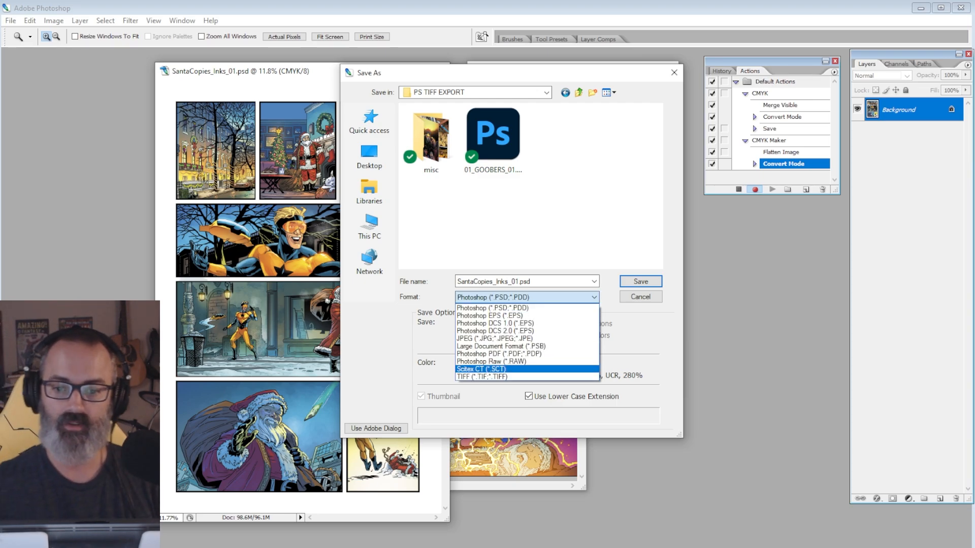
Save the page as TIFF in PS TIFF EXPORT, accepting LZW compression
click(482, 377)
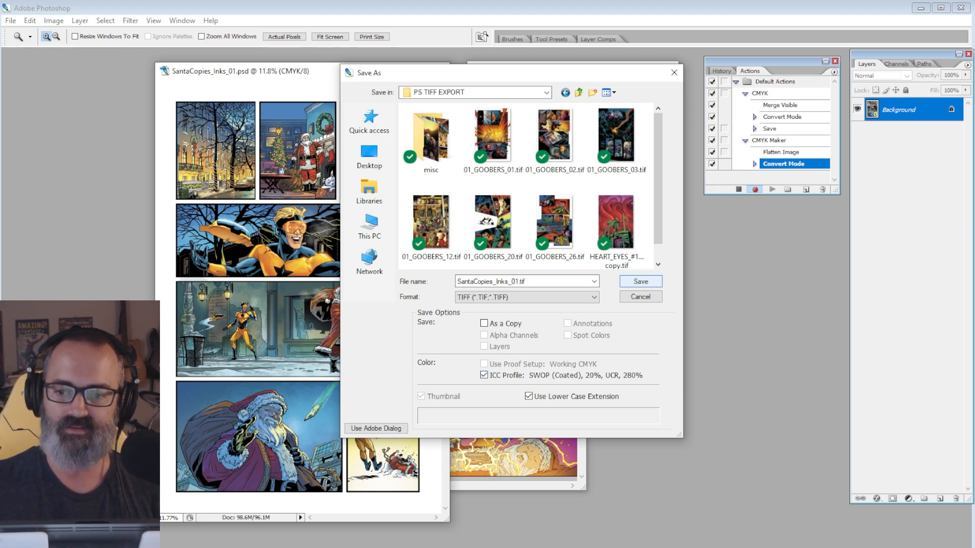
click(639, 281)
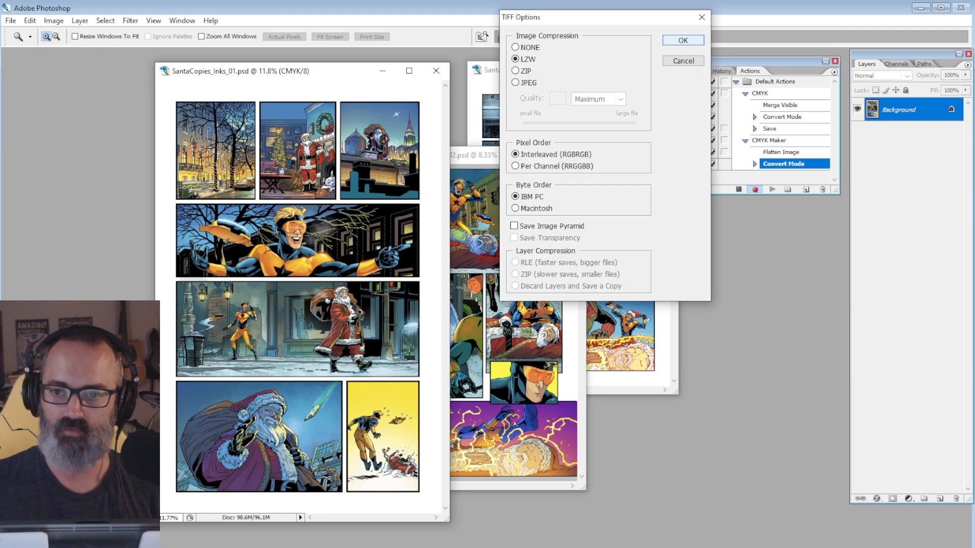
click(682, 39)
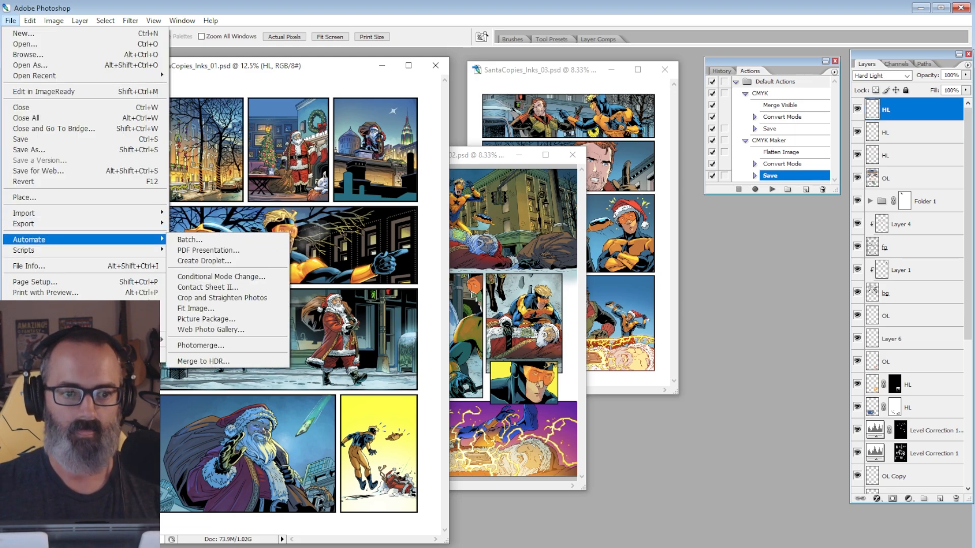
mouse_move(189, 239)
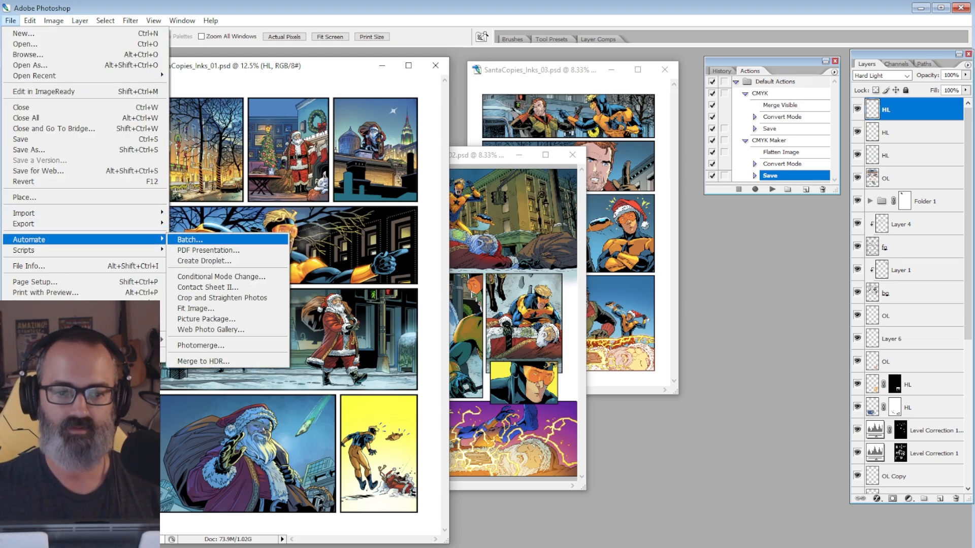
Open the Batch dialog with Action set to CMYK Maker and Source to Opened Files
click(189, 239)
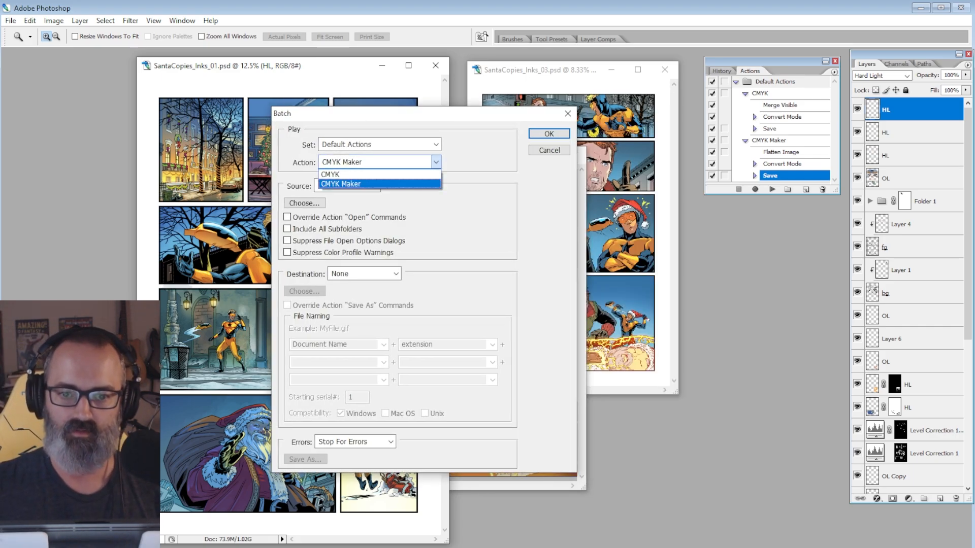
click(341, 184)
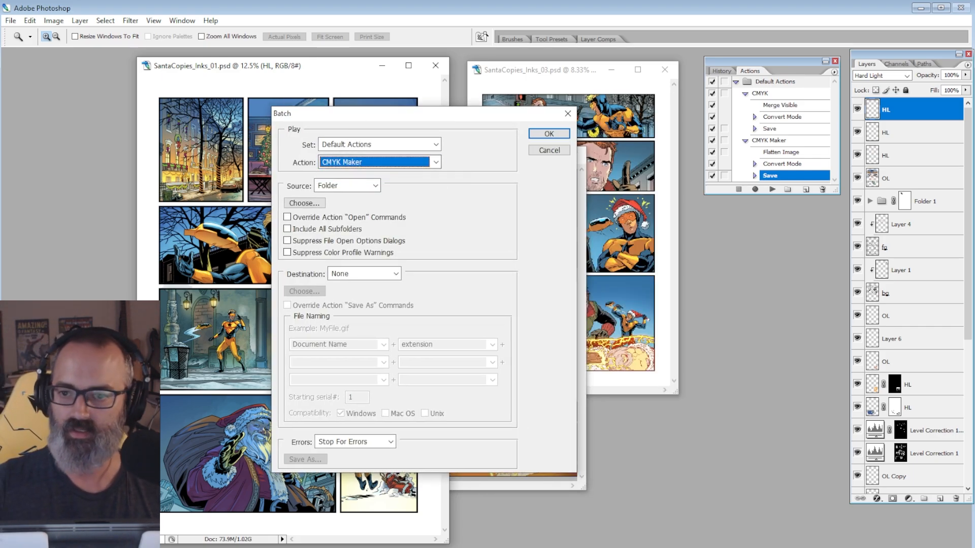
click(374, 185)
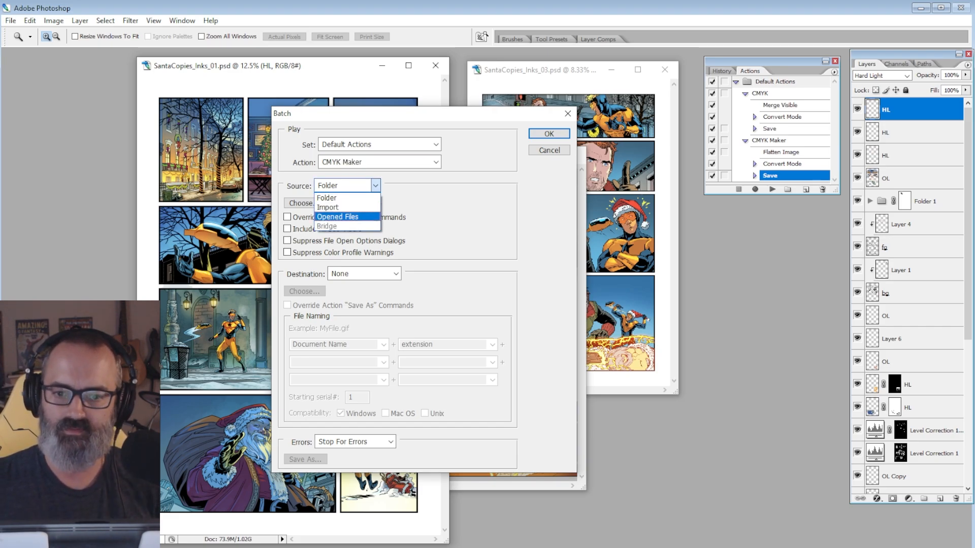
click(337, 217)
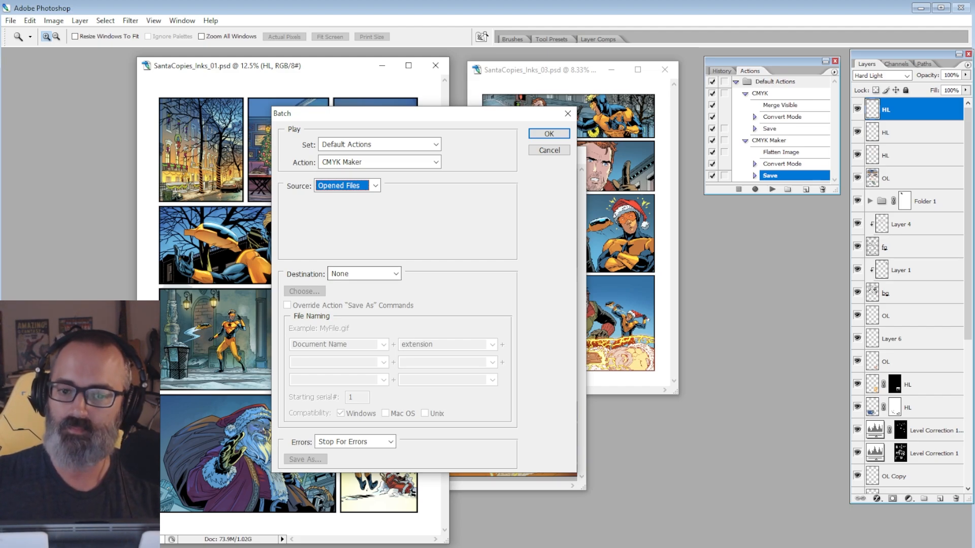
mouse_move(363, 274)
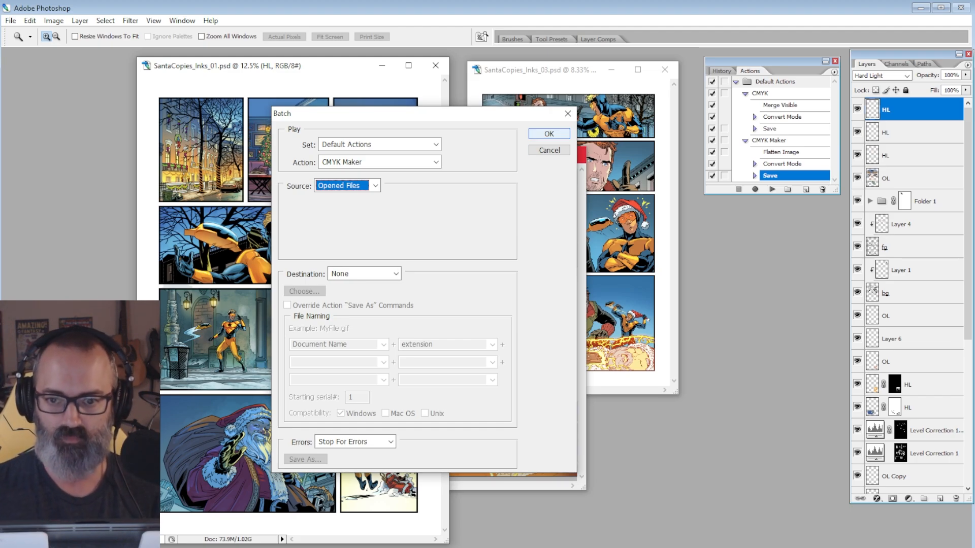
Run the batch and select SantaCopies_Inks 03 among the three TIFFs in PS TIFF EXPORT
click(548, 133)
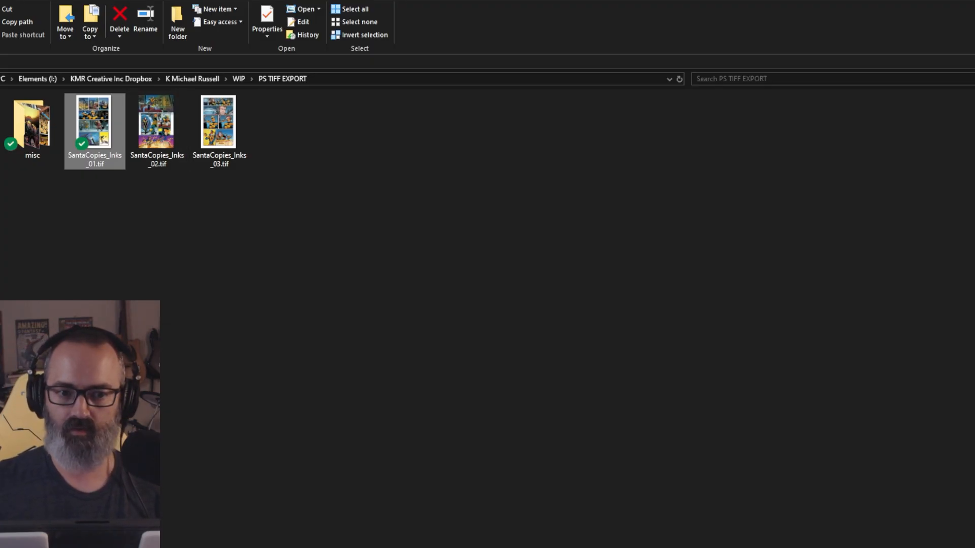
click(219, 122)
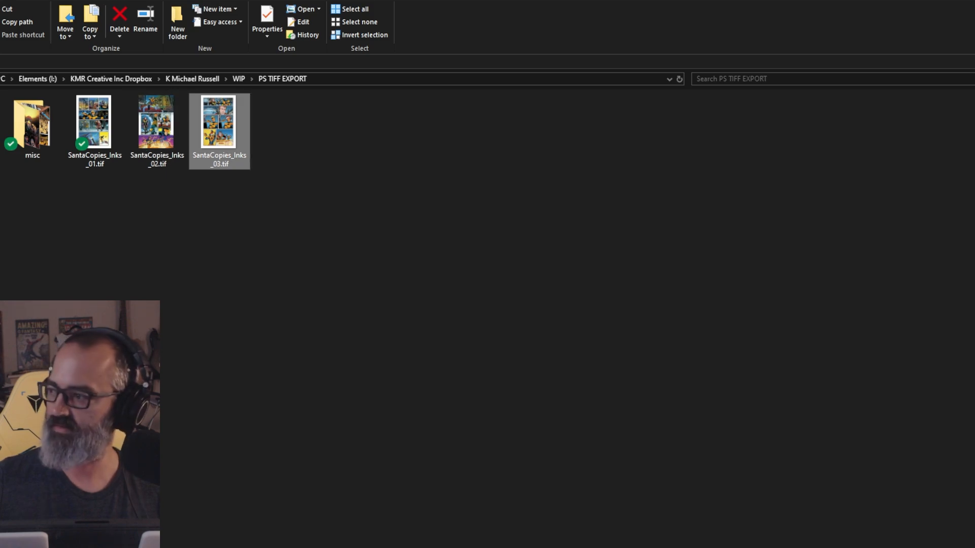